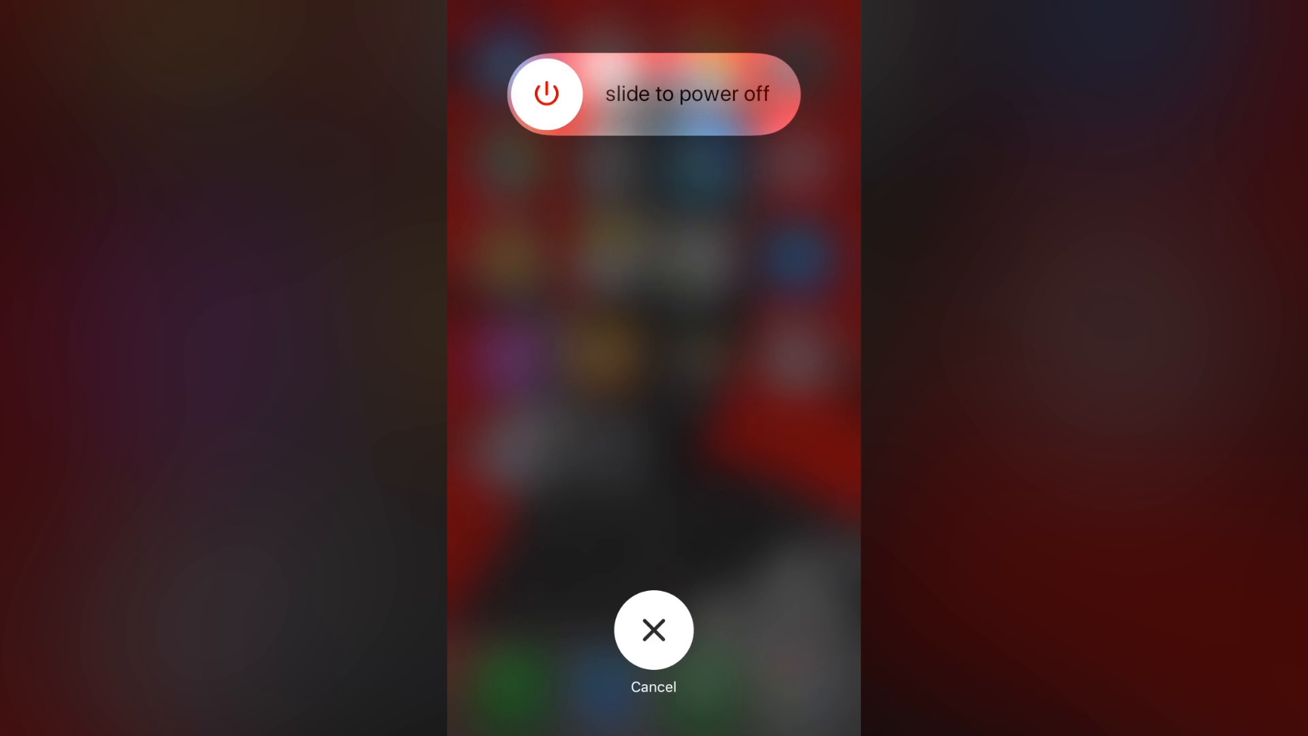
Cancel the slide-to-power-off screen so the iPhone stays on.
{"action": "left_click", "coordinate": [652, 629]}
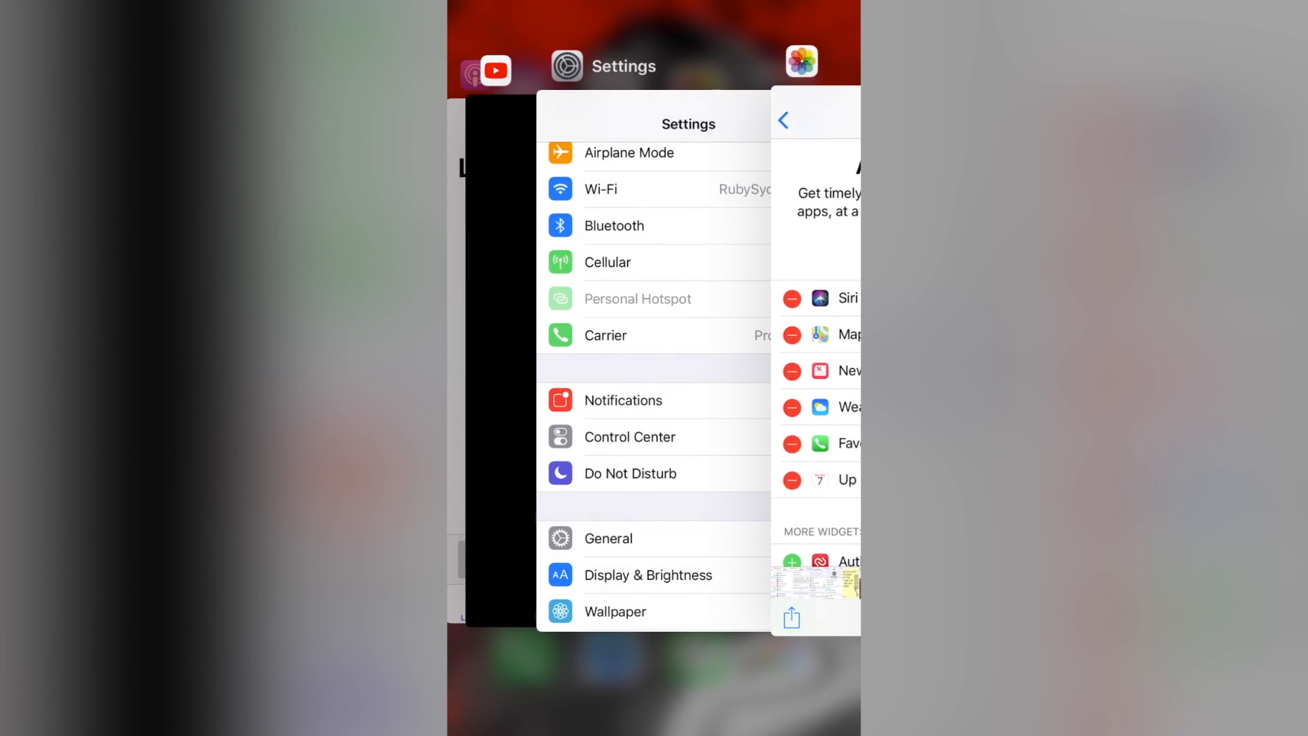
Browse the recent app cards, then return to the home screen.
{"action": "scroll", "scroll_direction": "left", "scroll_amount": 3}
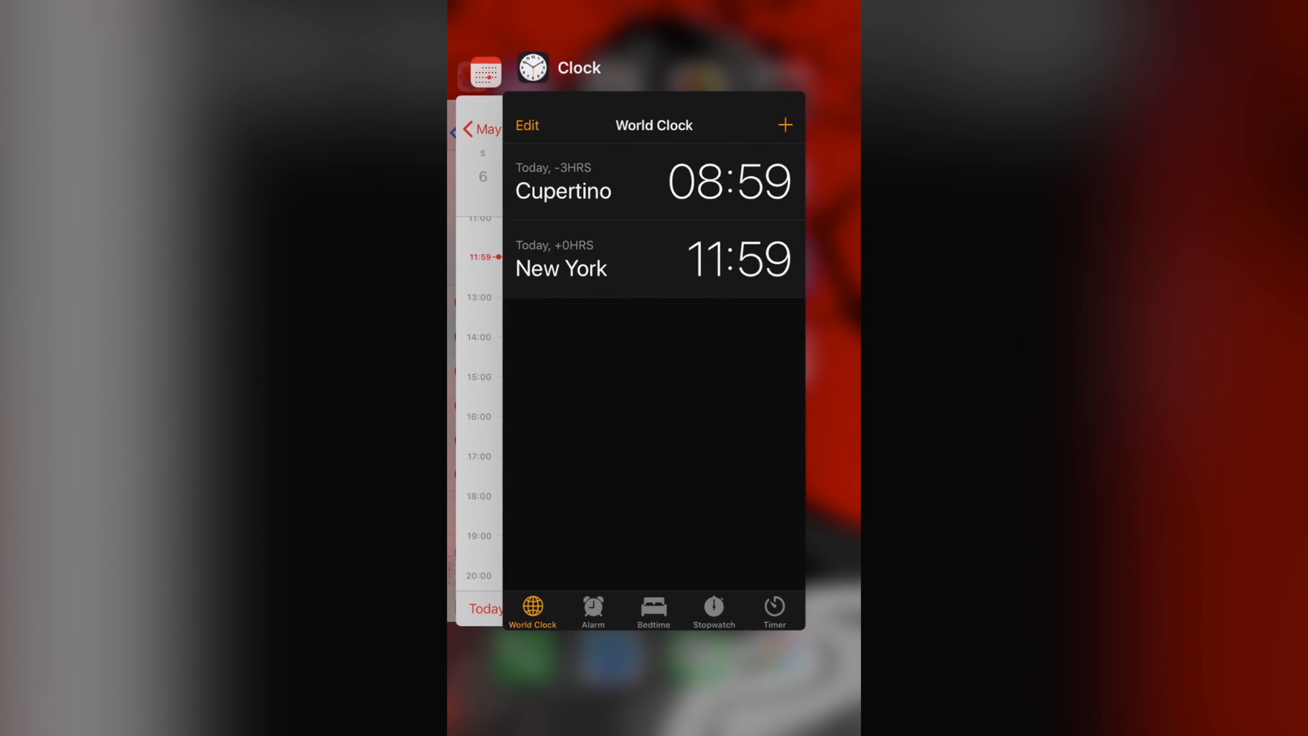
{"action": "key", "text": "home"}
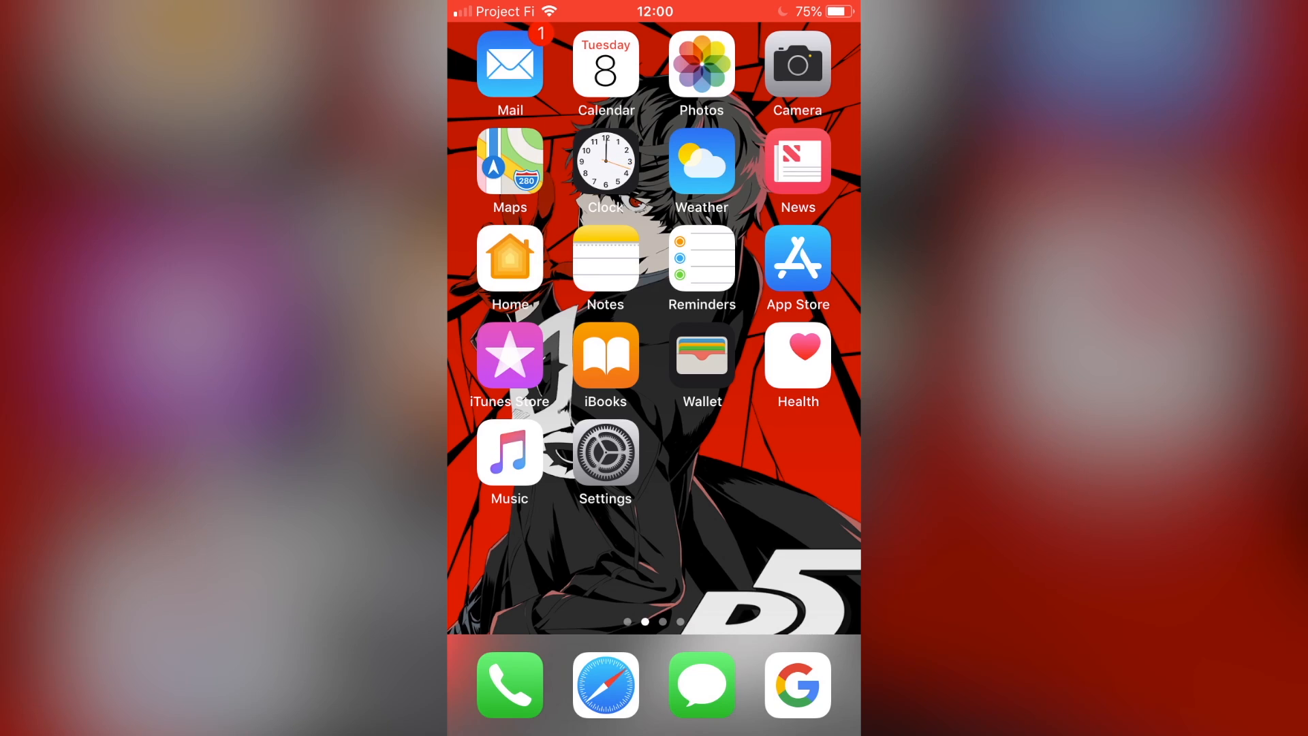
Navigate Settings through General to the Accessibility page's Interaction section.
{"action": "left_click", "coordinate": [604, 455]}
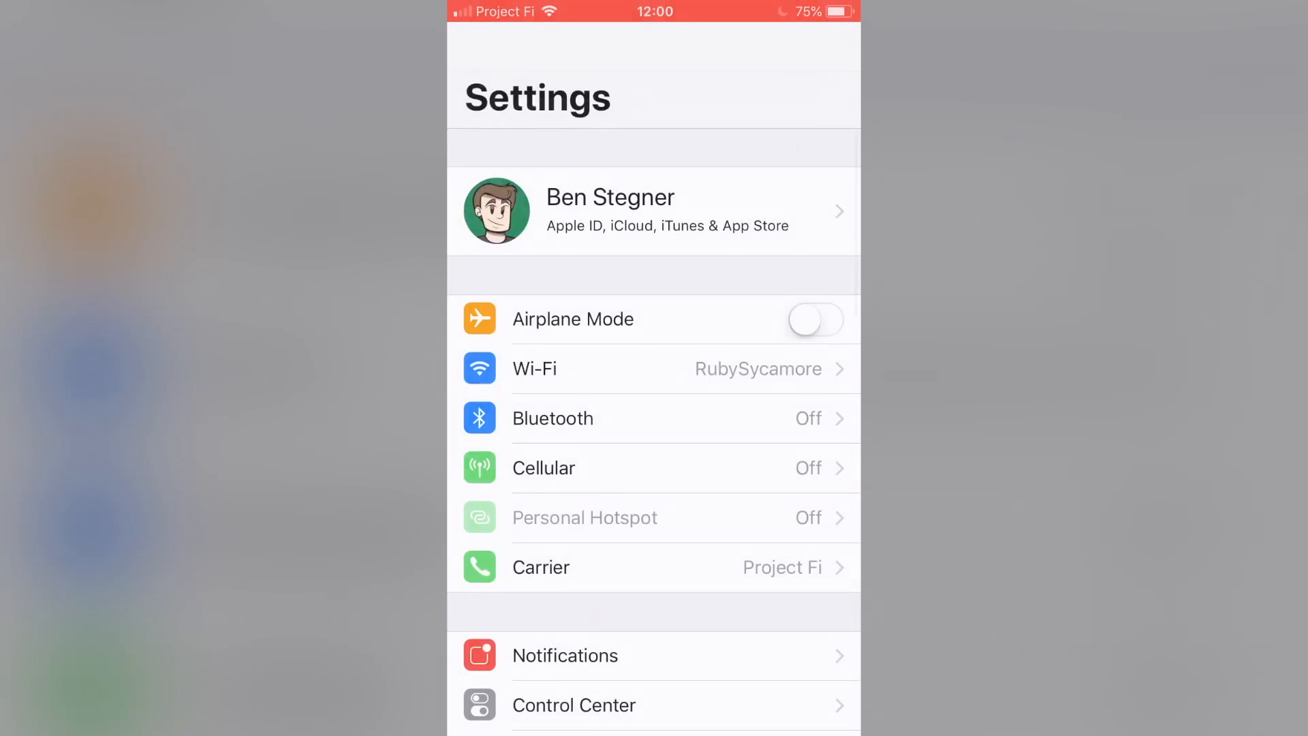
{"action": "scroll", "scroll_direction": "down", "scroll_amount": 3}
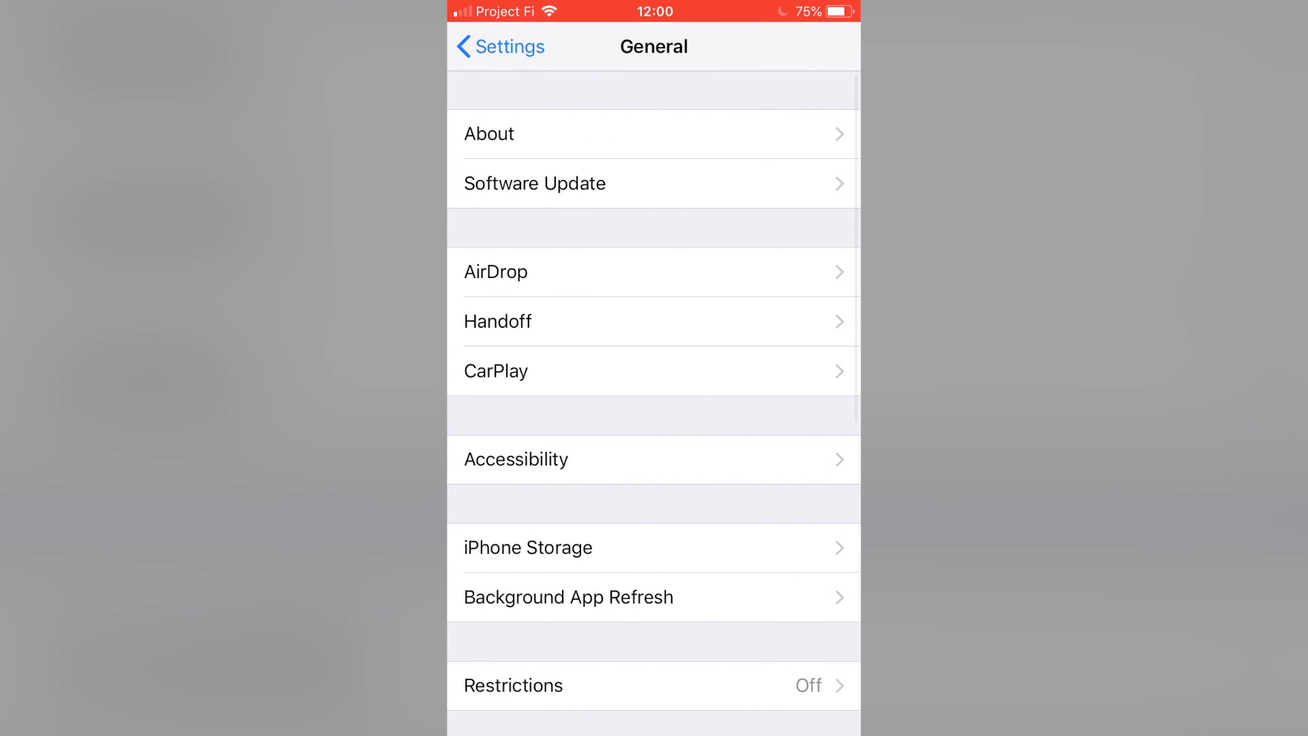
{"action": "left_click", "coordinate": [515, 459]}
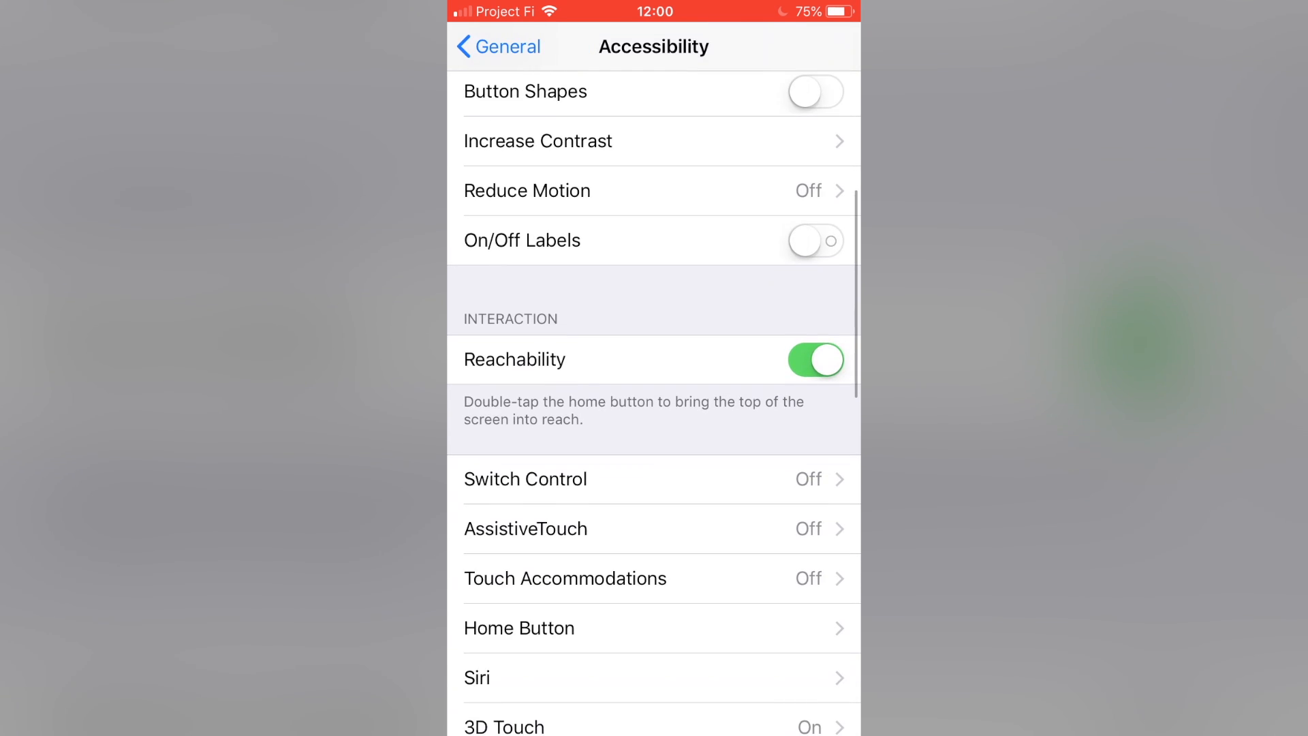
{"action": "scroll", "scroll_direction": "down", "scroll_amount": 3}
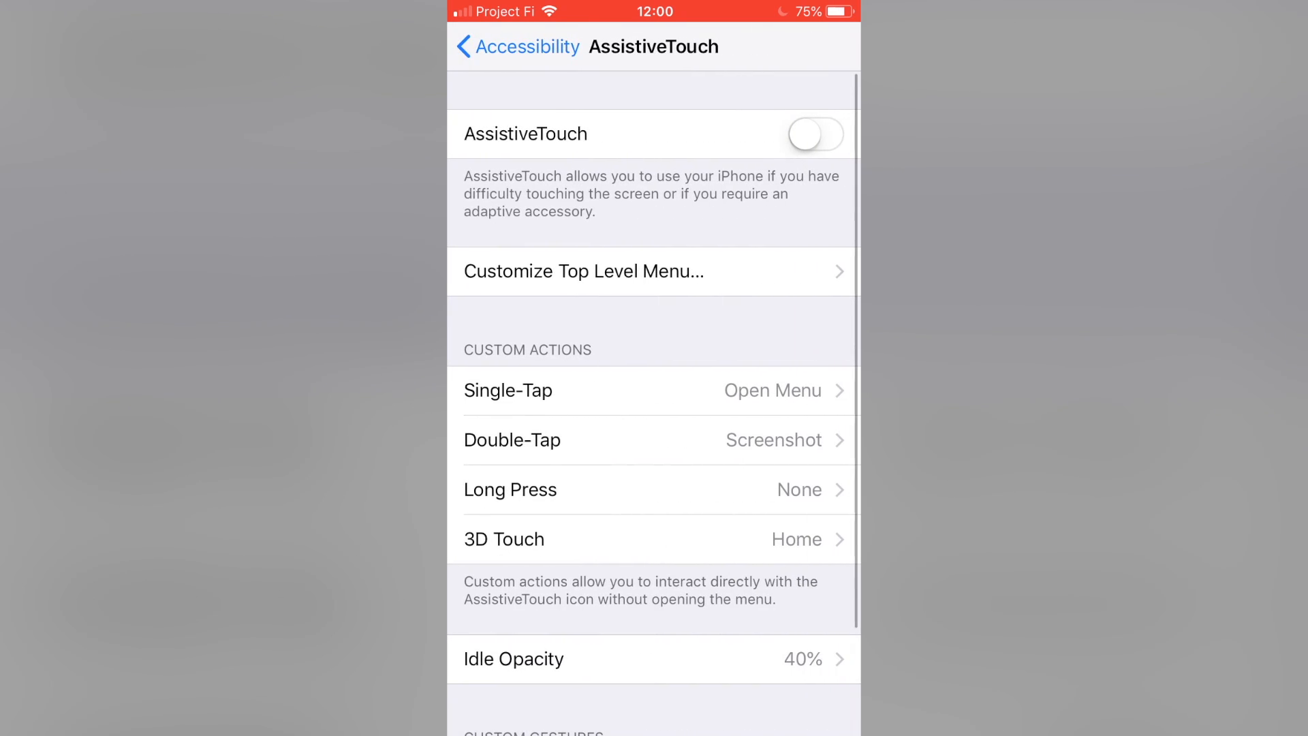
Switch AssistiveTouch on and head back to the General settings page.
{"action": "left_click", "coordinate": [815, 135]}
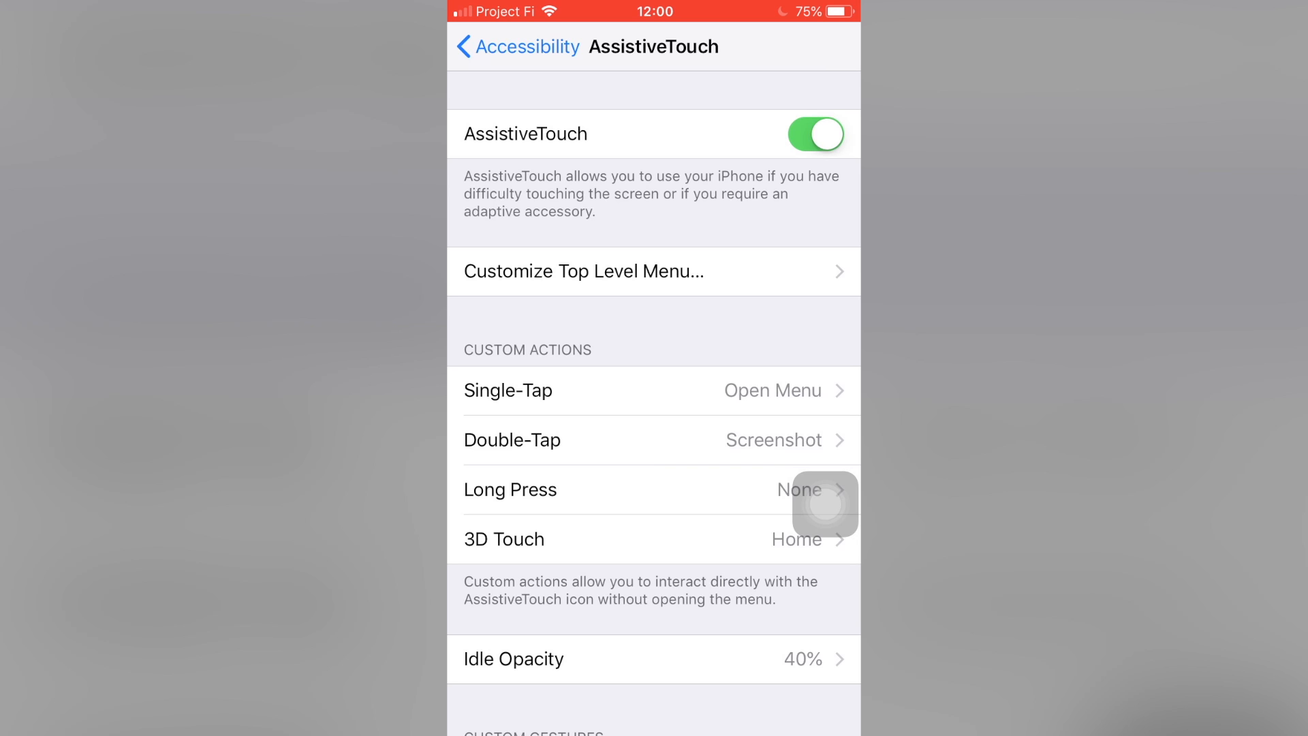
{"action": "left_click", "coordinate": [824, 504]}
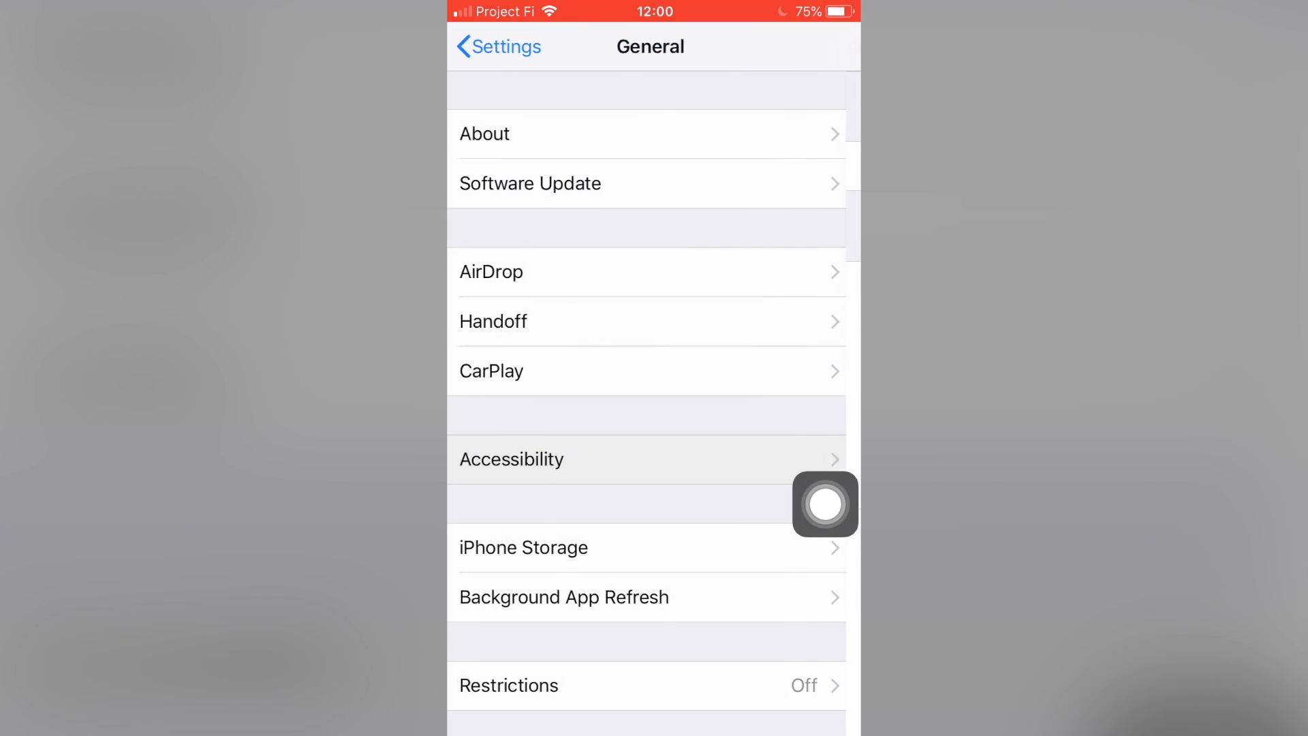
Choose Shut Down at the bottom of General to bring up the power-off screen.
{"action": "scroll", "scroll_direction": "down", "scroll_amount": 3}
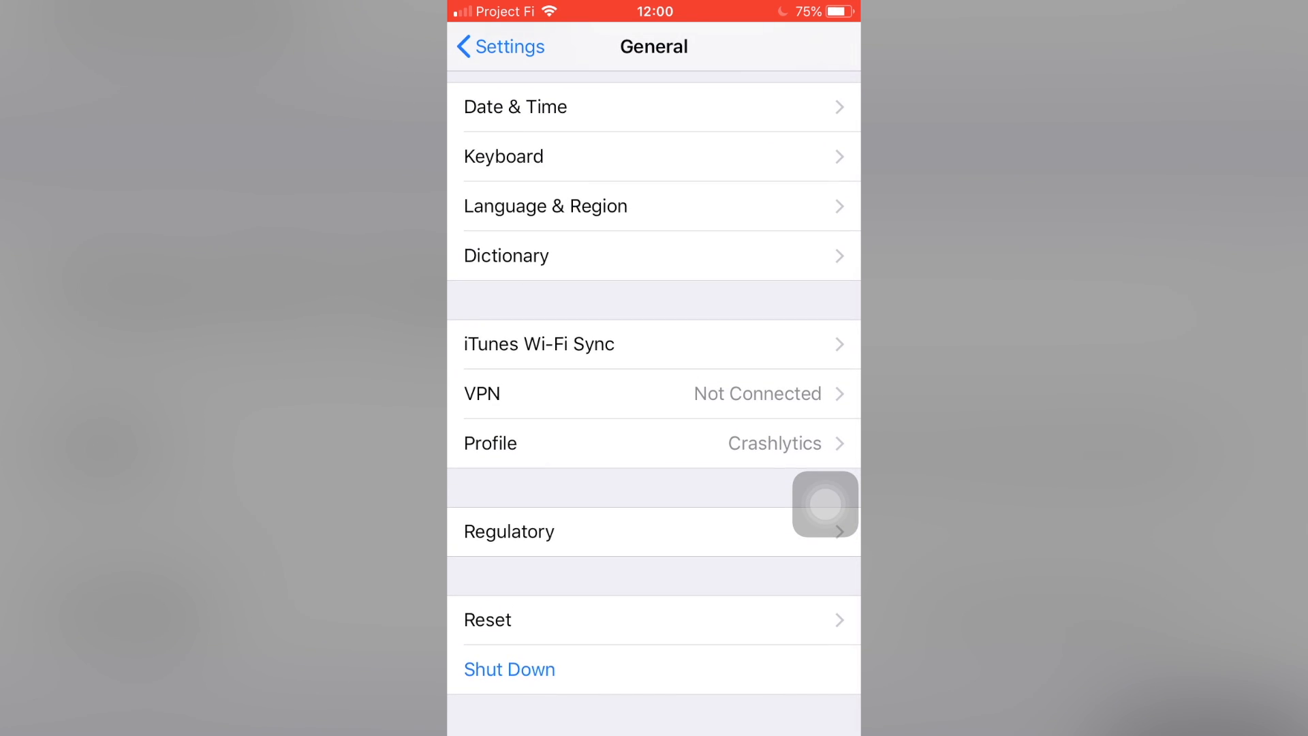
{"action": "left_click", "coordinate": [509, 668]}
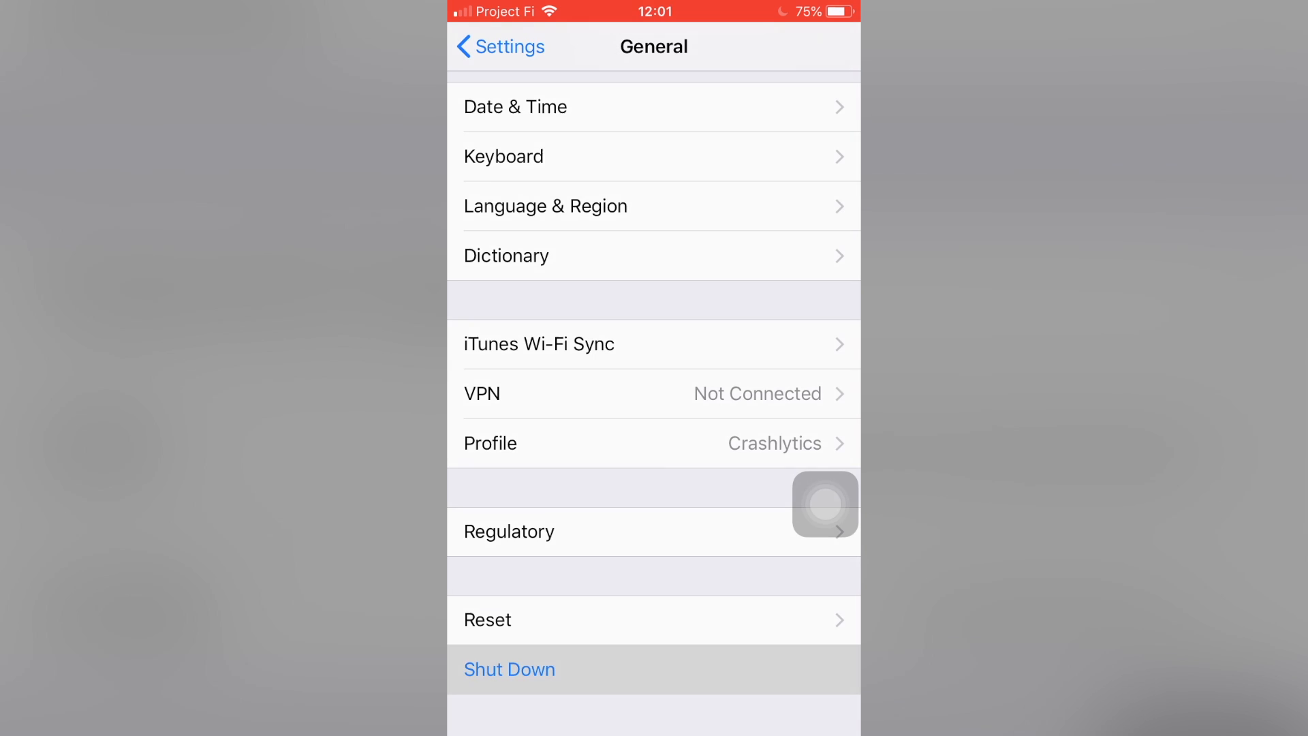
{"action": "left_click", "coordinate": [510, 669]}
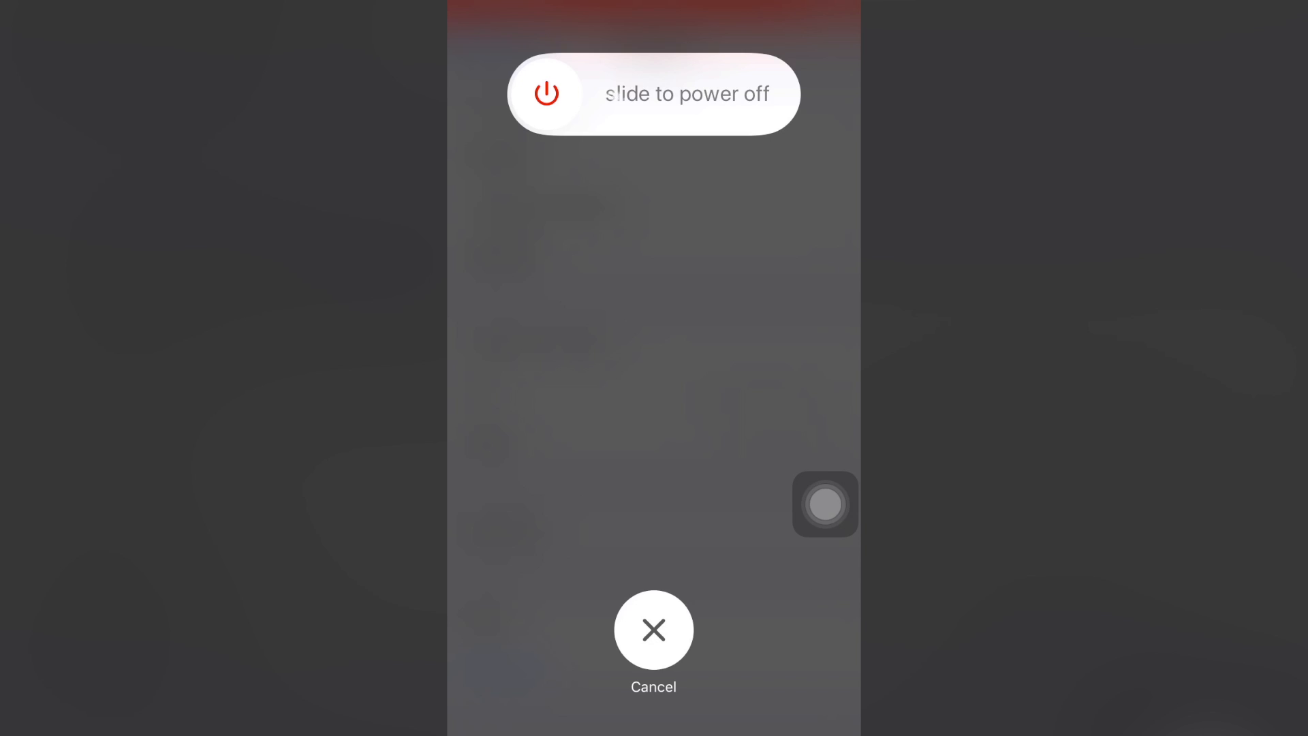
Hold Home in the AssistiveTouch menu over the power-off screen to clear RAM.
{"action": "left_click", "coordinate": [825, 504]}
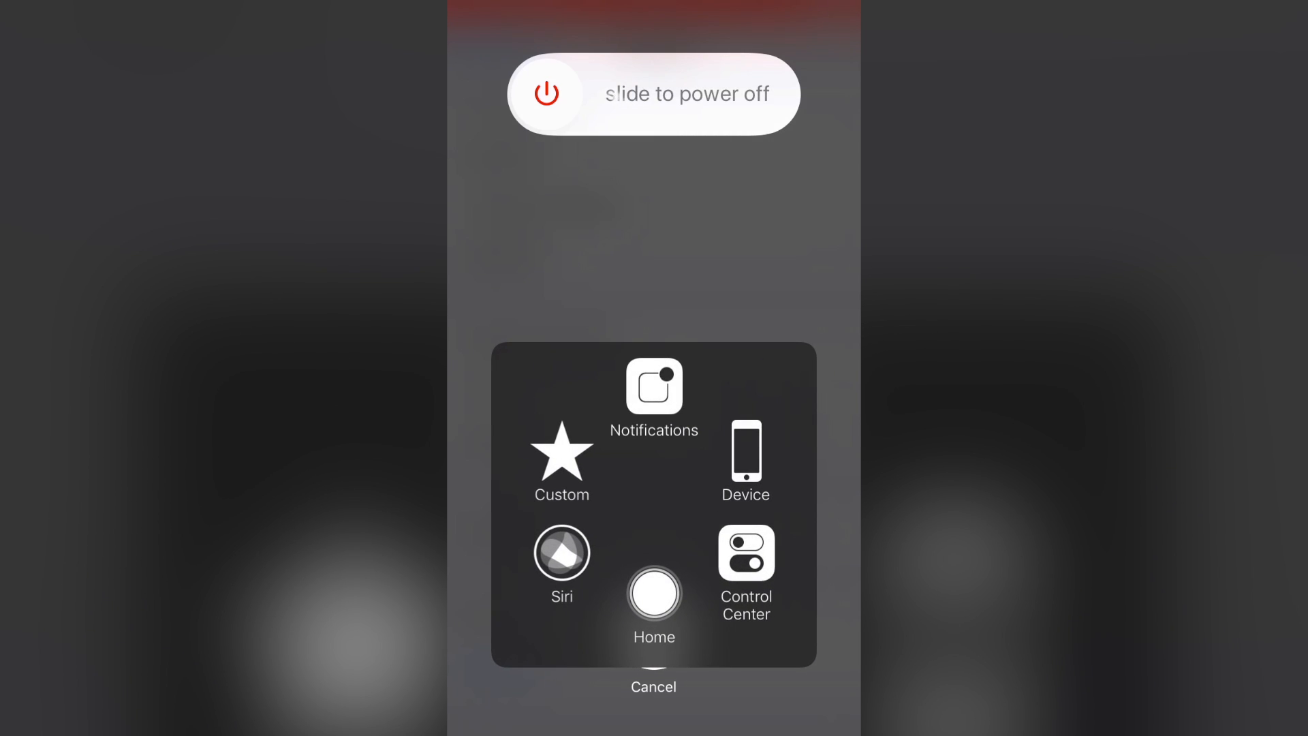
{"action": "left_click", "coordinate": [653, 592]}
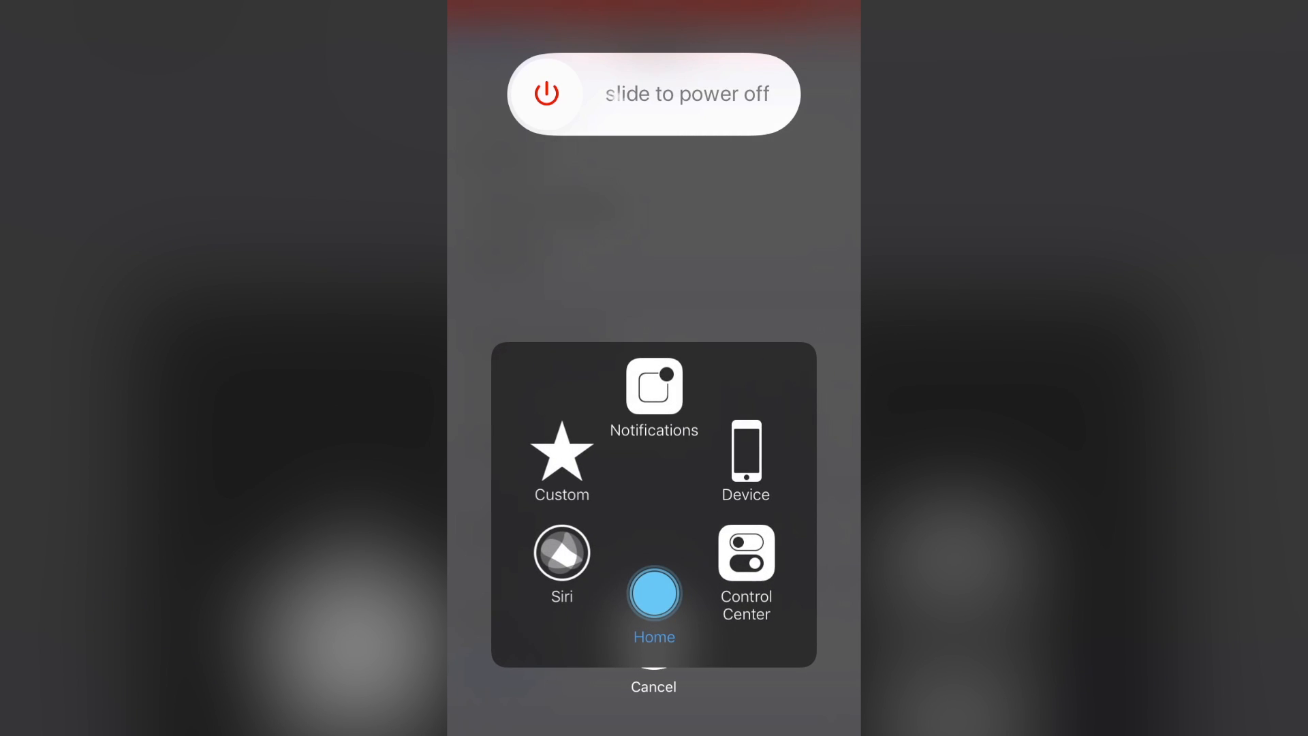